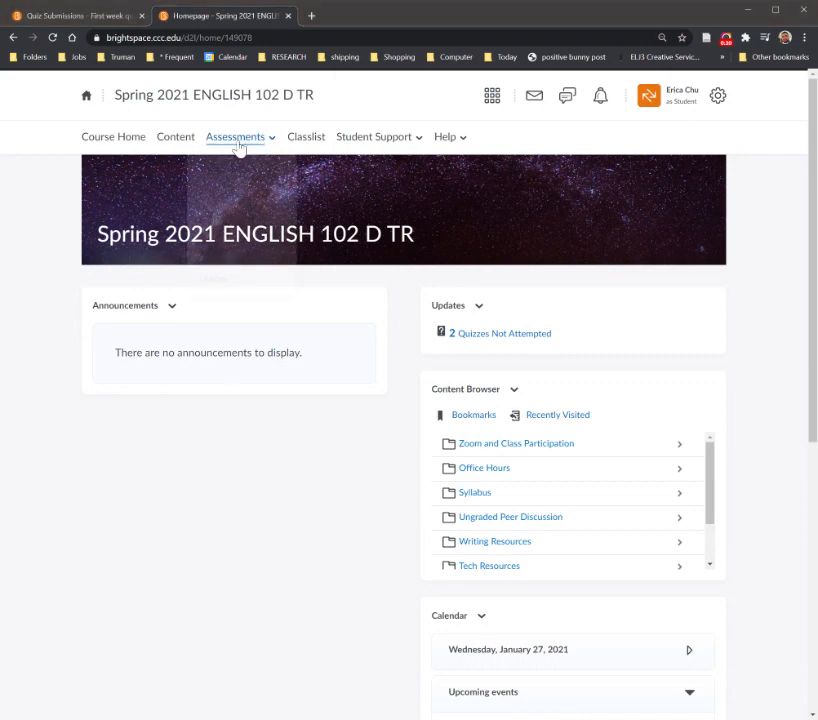
Go to the course's Quiz List under Assessments
left_click(236, 136)
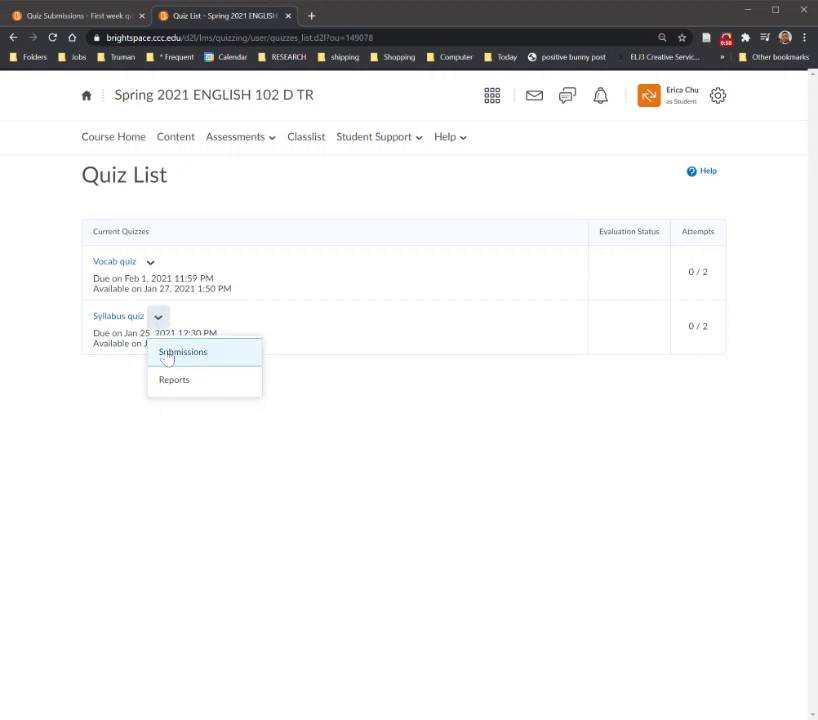
View the Quiz Submissions page listing the First week quiz's attempts
left_click(184, 352)
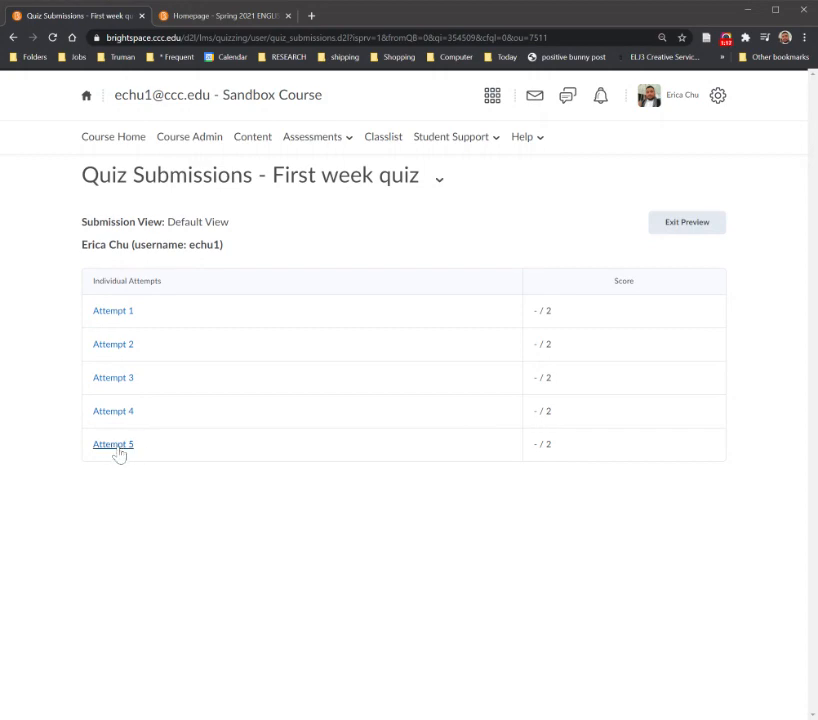
Show Attempt 5's marked answers with Question 1's feedback expanded
left_click(112, 444)
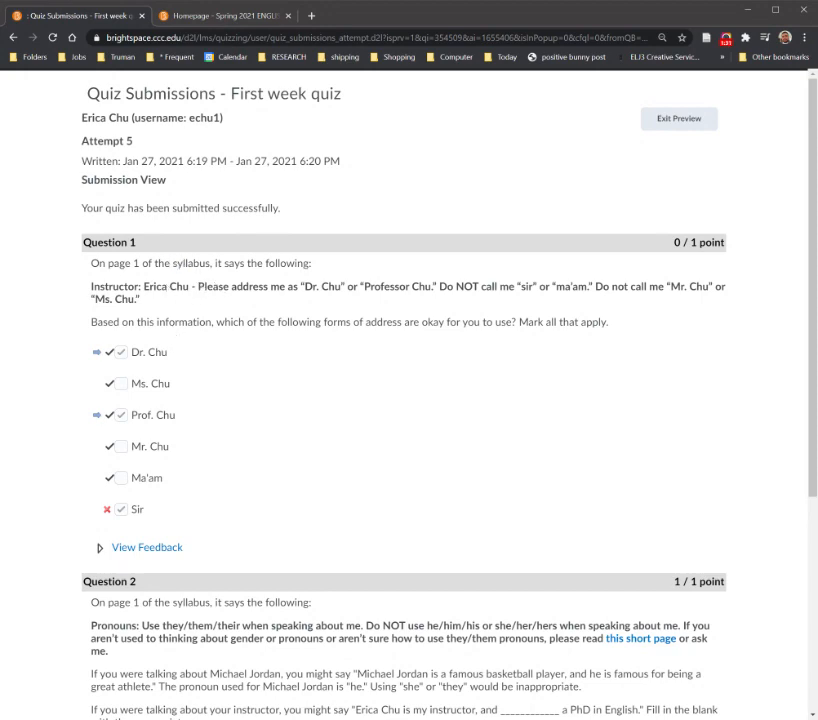
mouse_move(736, 236)
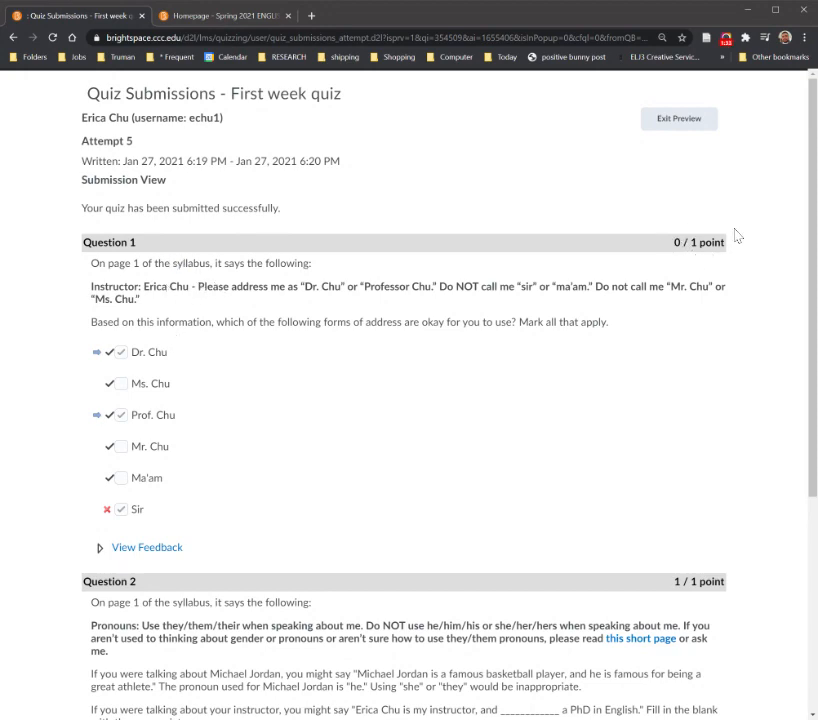
left_click(148, 548)
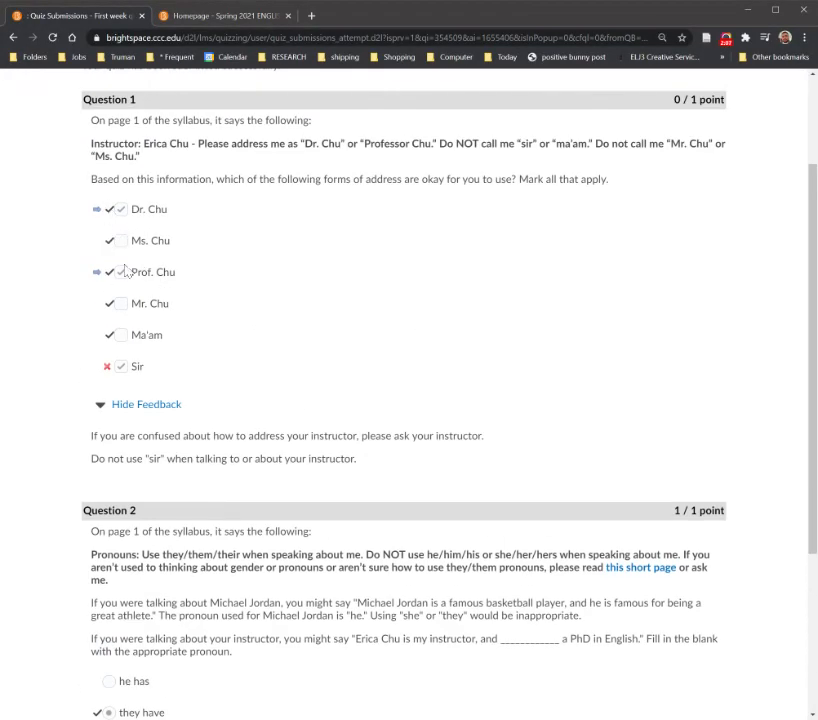
Review Question 2 and the 1/2 (50%) attempt score, then return to the Quiz List
scroll("down", 3)
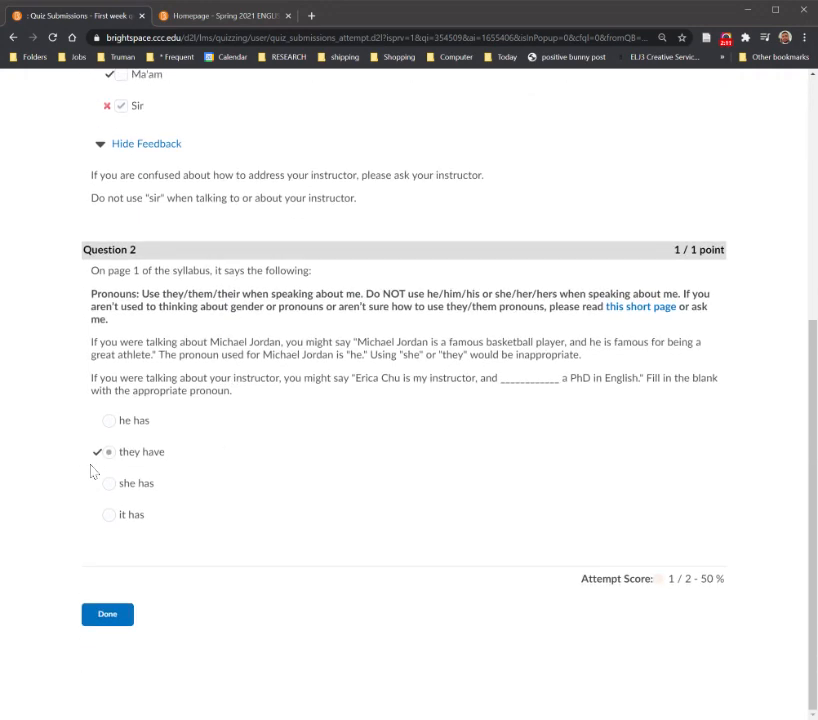
mouse_move(712, 610)
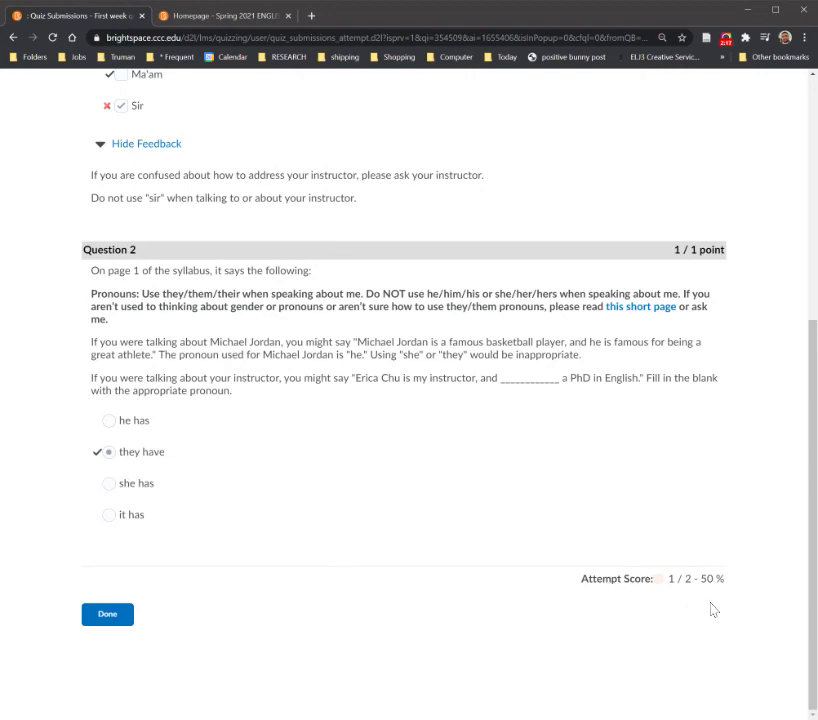
left_click(226, 16)
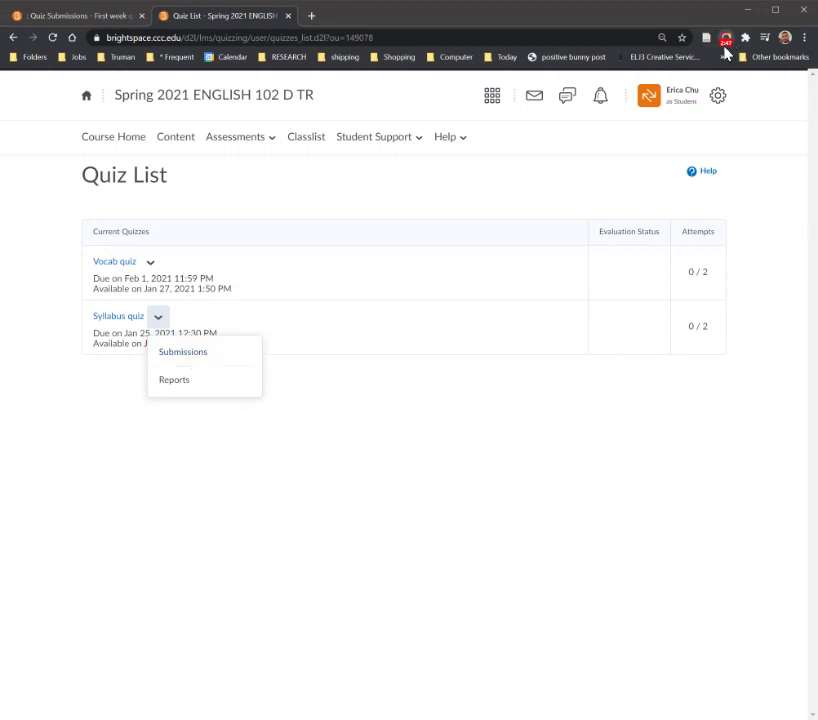
Return to Attempt 5's submission view with Question 1's feedback showing
left_click(184, 352)
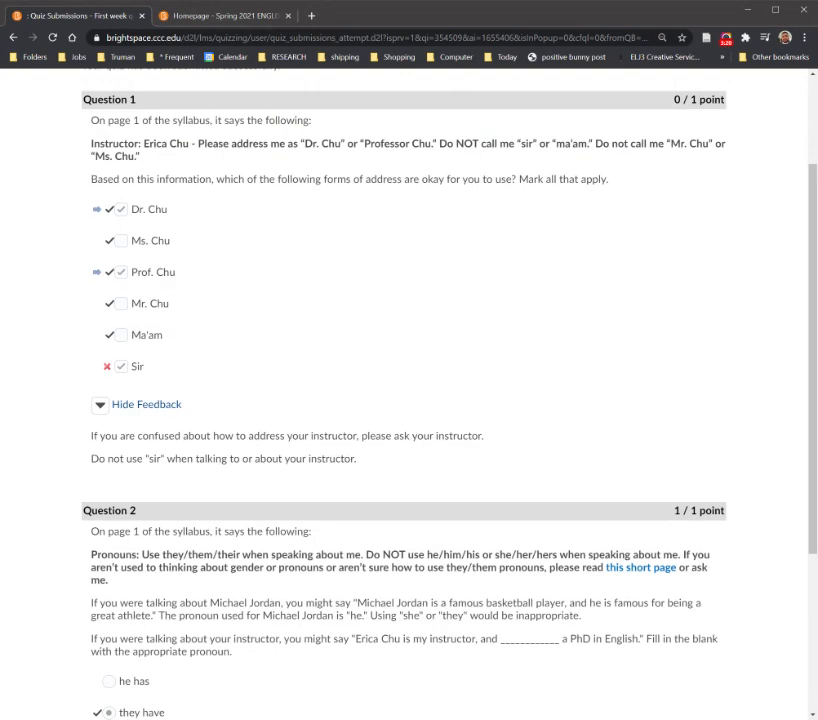
scroll("up", 3)
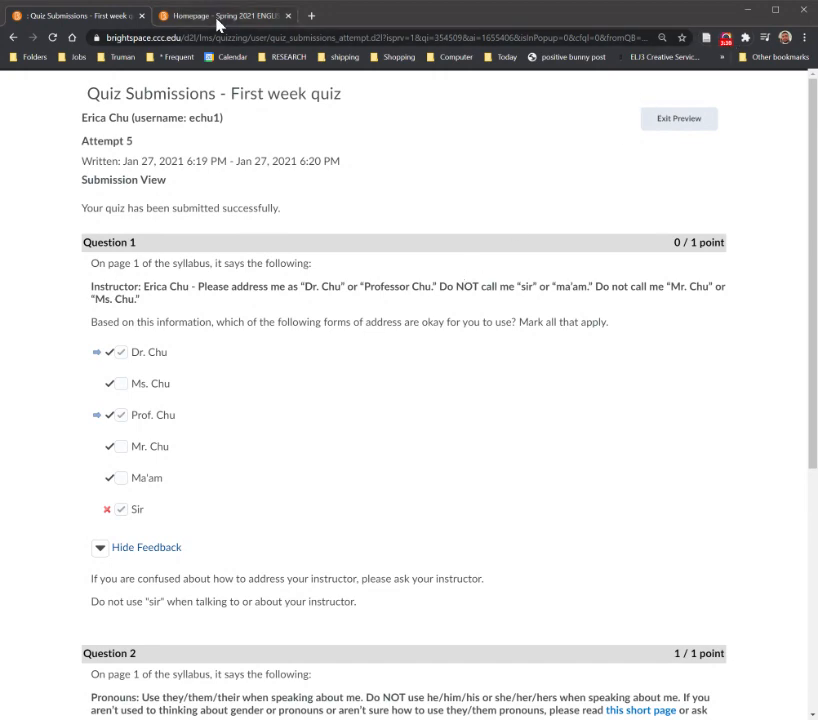